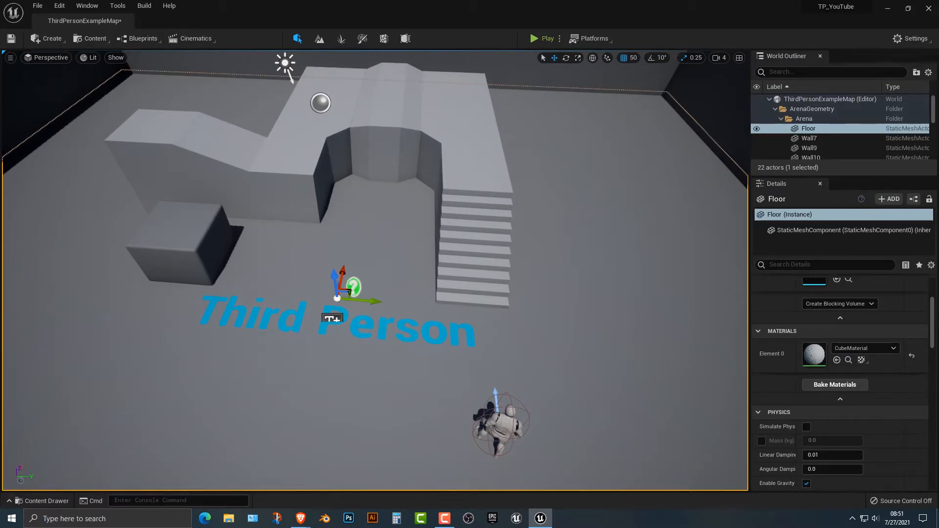
Step: Create a material named ColorMaterial in the Content folder and bring it into the material editor
{"action": "left_click", "coordinate": [43, 501]}
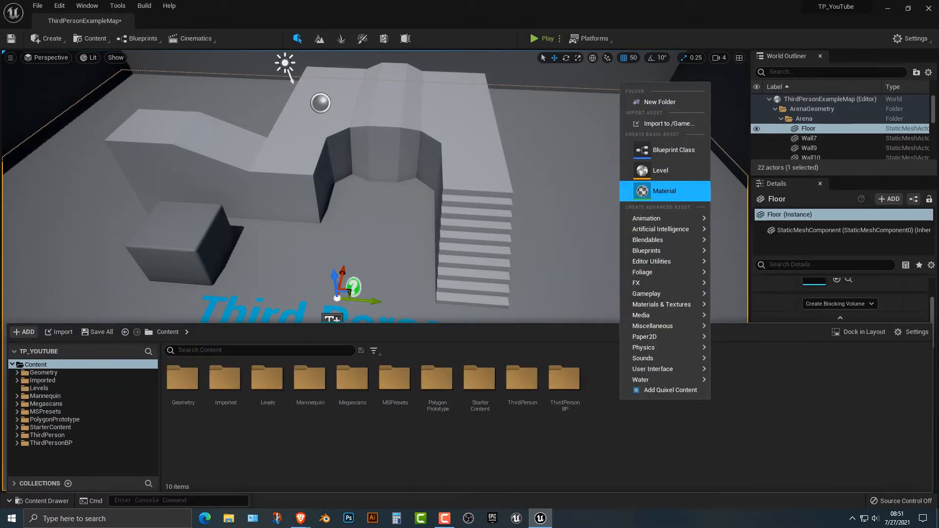
{"action": "left_click", "coordinate": [664, 191]}
{"action": "type", "text": "ColorMaterial"}
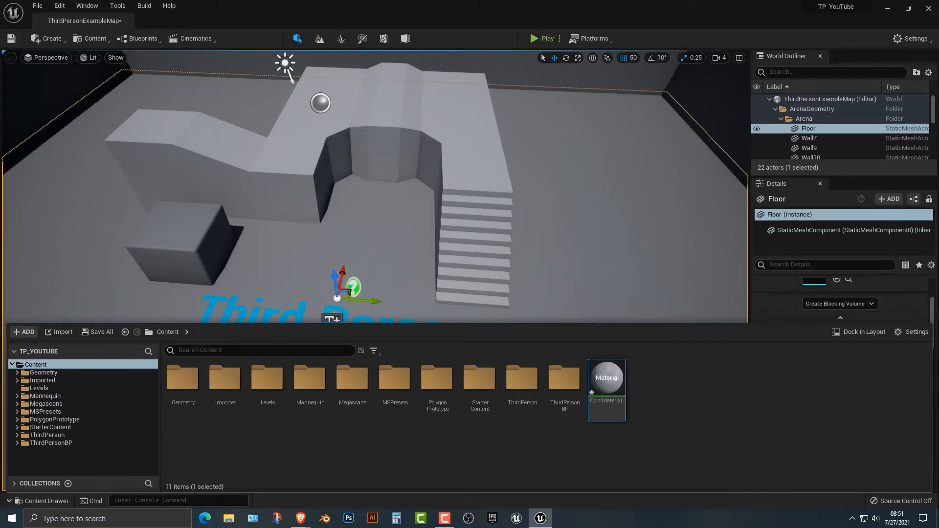
{"action": "double_click", "coordinate": [607, 390]}
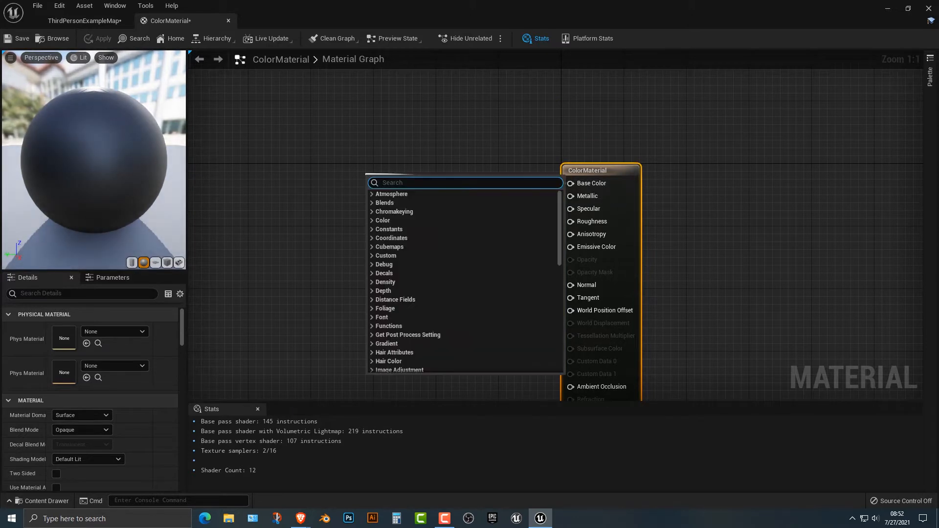
Step: Drive Base Color with a Constant3Vector converted to a parameter named color, then save ColorMaterial
{"action": "type", "text": "consta"}
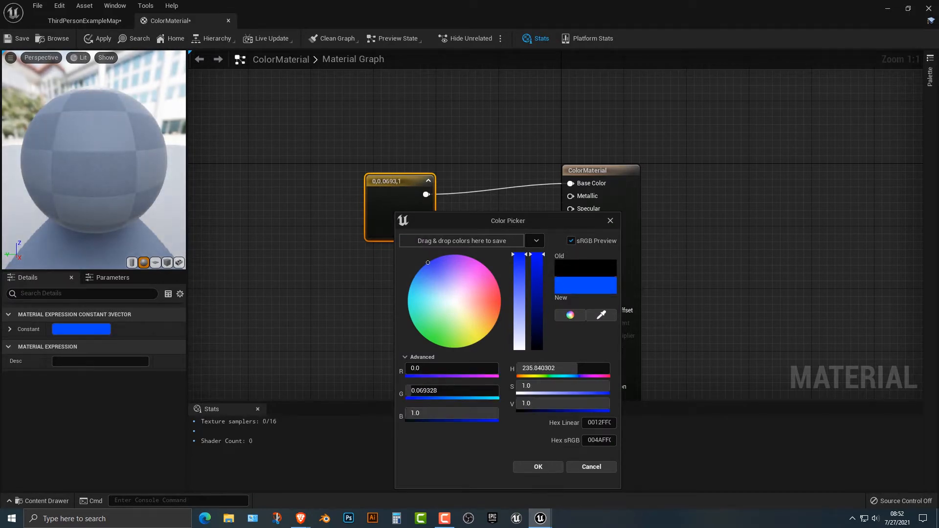
{"action": "left_click", "coordinate": [452, 299]}
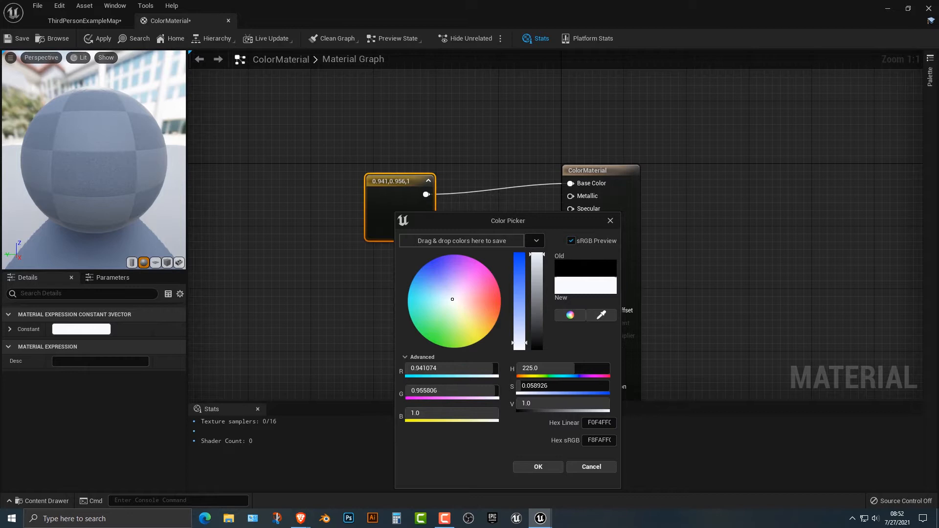
{"action": "left_click", "coordinate": [537, 467]}
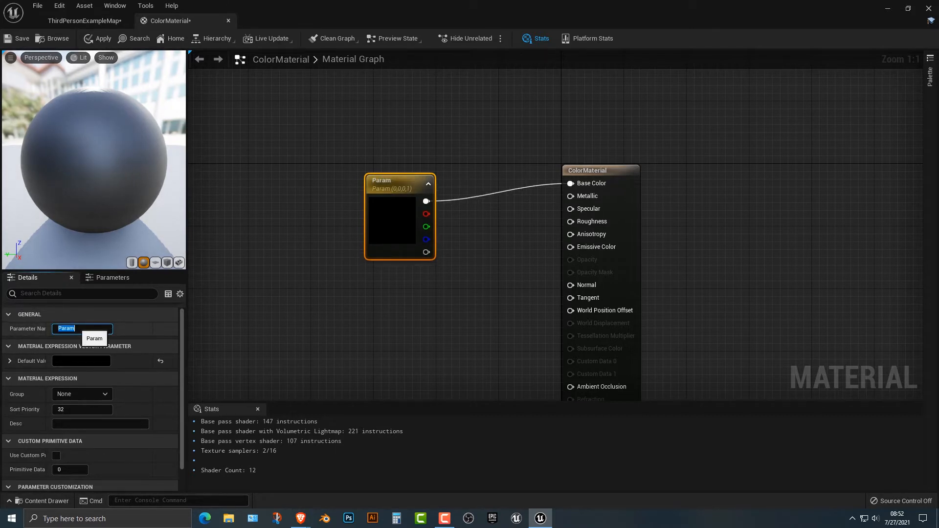
{"action": "type", "text": "color"}
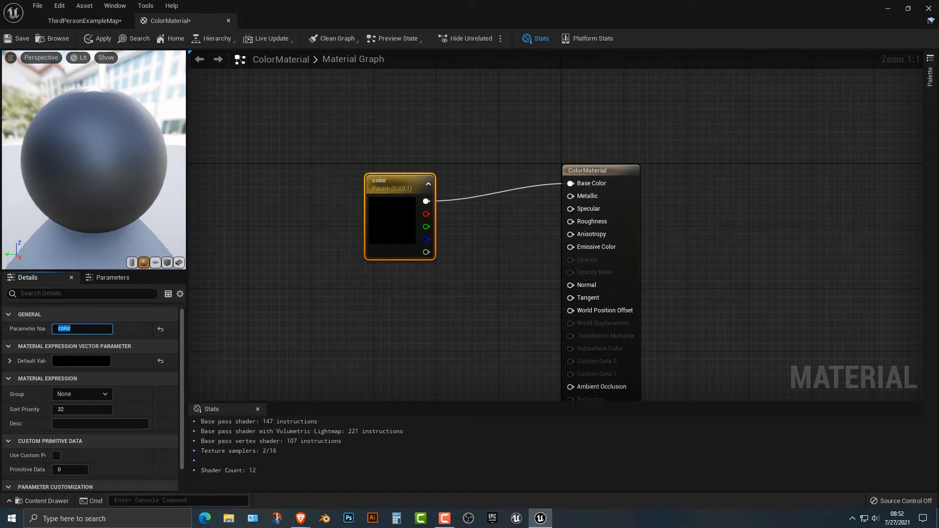
{"action": "mouse_move", "coordinate": [23, 38]}
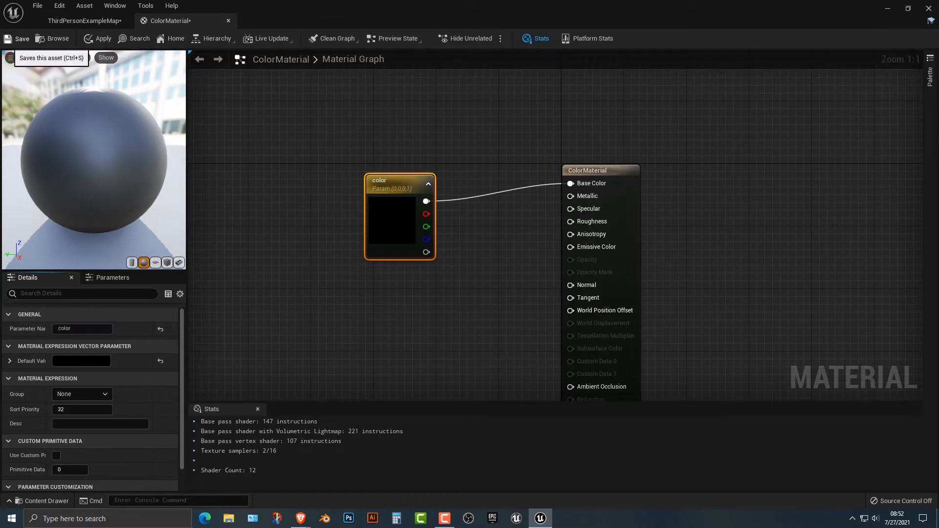
{"action": "left_click", "coordinate": [82, 20]}
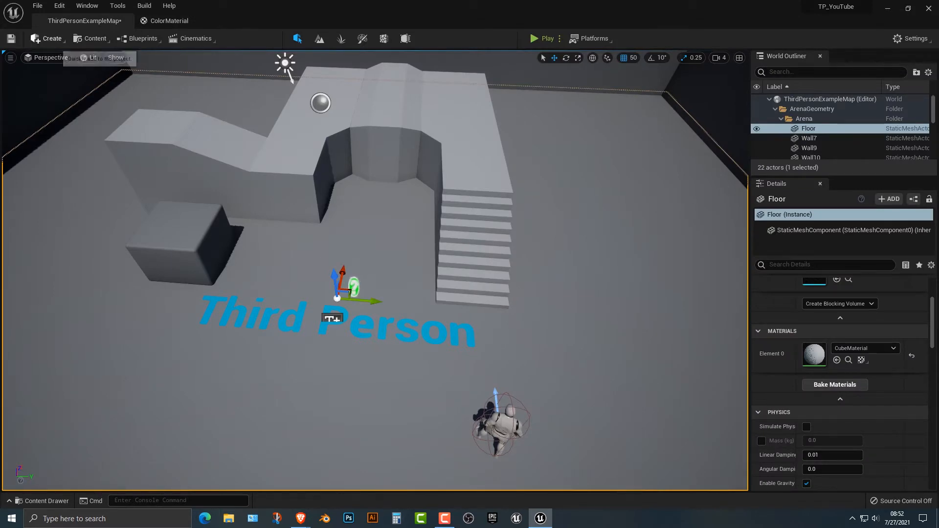
Step: Place a sphere in the level and assign ColorMaterial to its Element 0 slot
{"action": "left_click", "coordinate": [48, 38]}
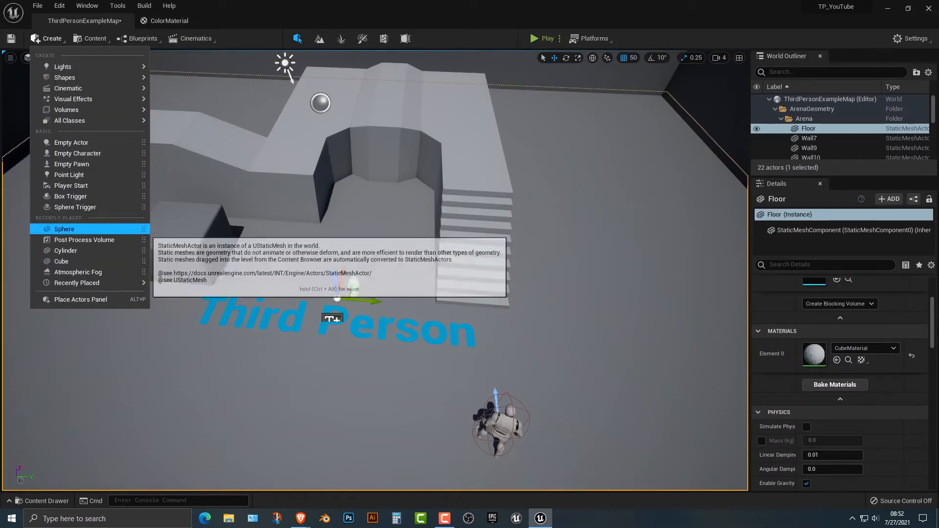
{"action": "left_click", "coordinate": [65, 229]}
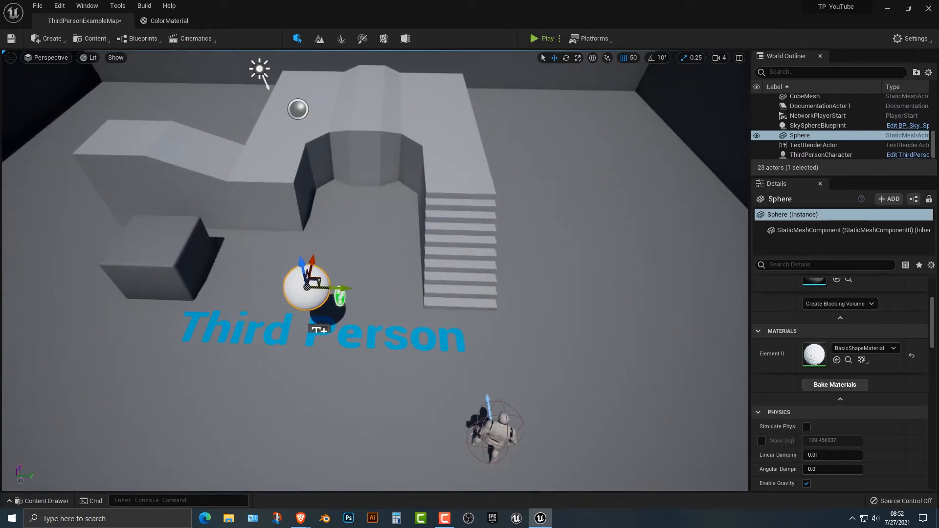
{"action": "left_click", "coordinate": [40, 500]}
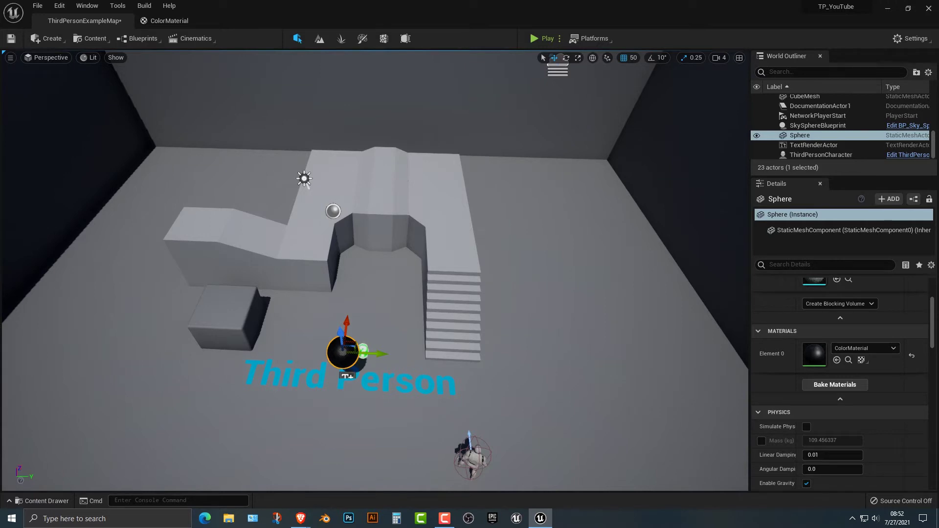
{"action": "mouse_move", "coordinate": [142, 39]}
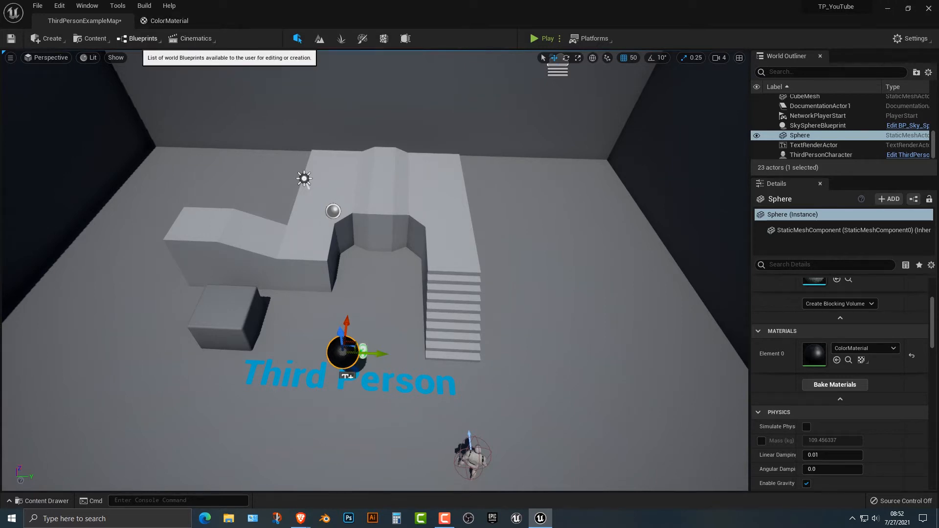
Step: Convert the selected sphere into a Blueprint class Sphere_Blueprint with StaticMeshActor as parent
{"action": "left_click", "coordinate": [142, 38]}
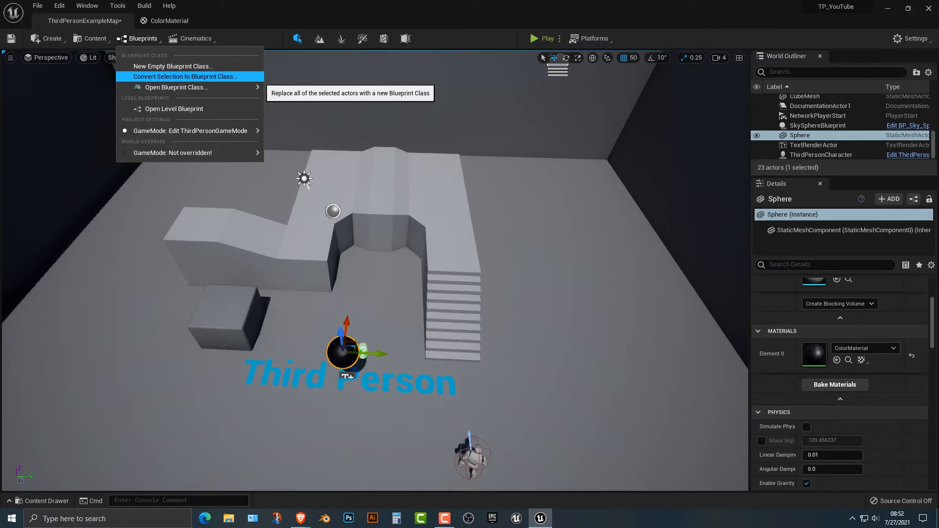
{"action": "left_click", "coordinate": [185, 76]}
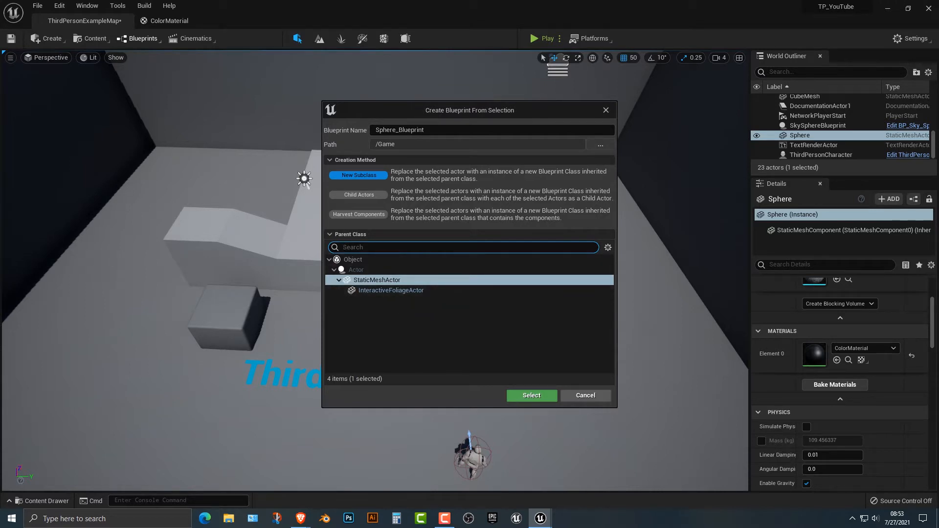
{"action": "left_click", "coordinate": [530, 395]}
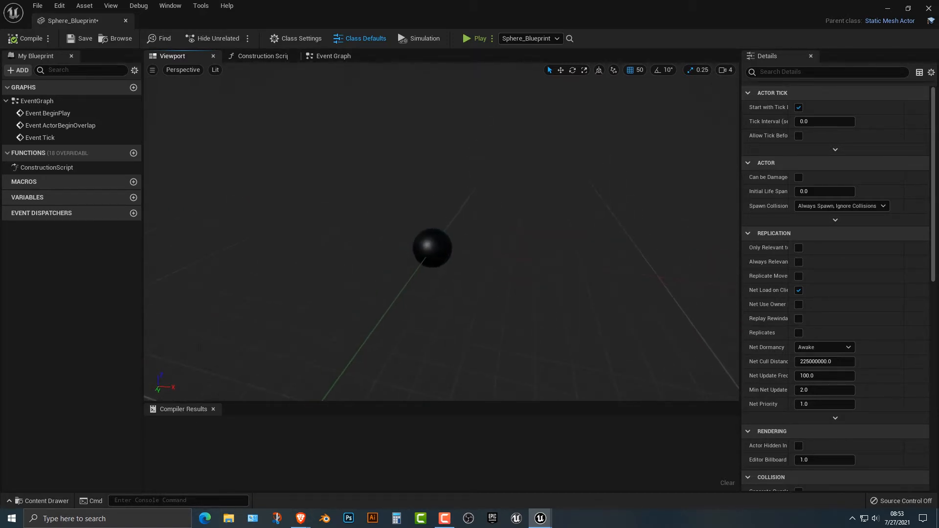
Step: Add Create Dynamic Material Instance to the Construction Script with the Static Mesh Component as target
{"action": "left_click", "coordinate": [262, 56]}
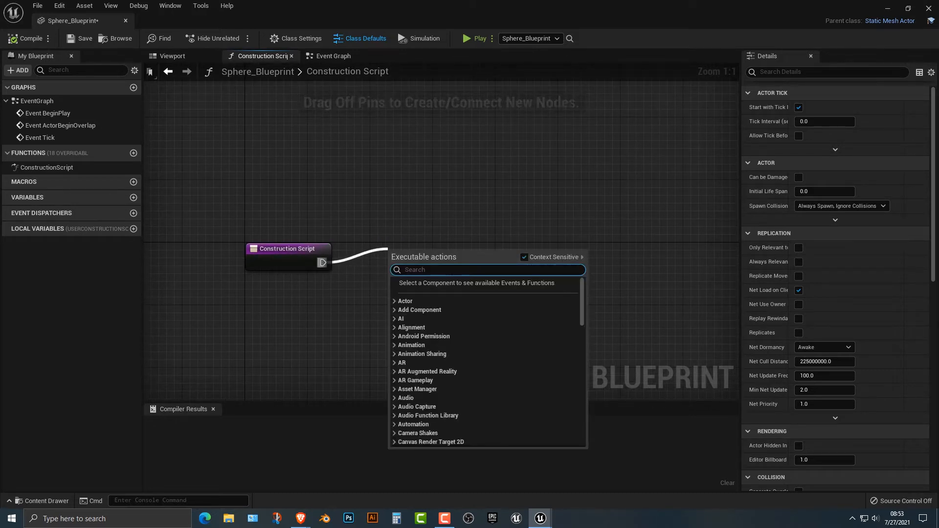
{"action": "type", "text": "create d"}
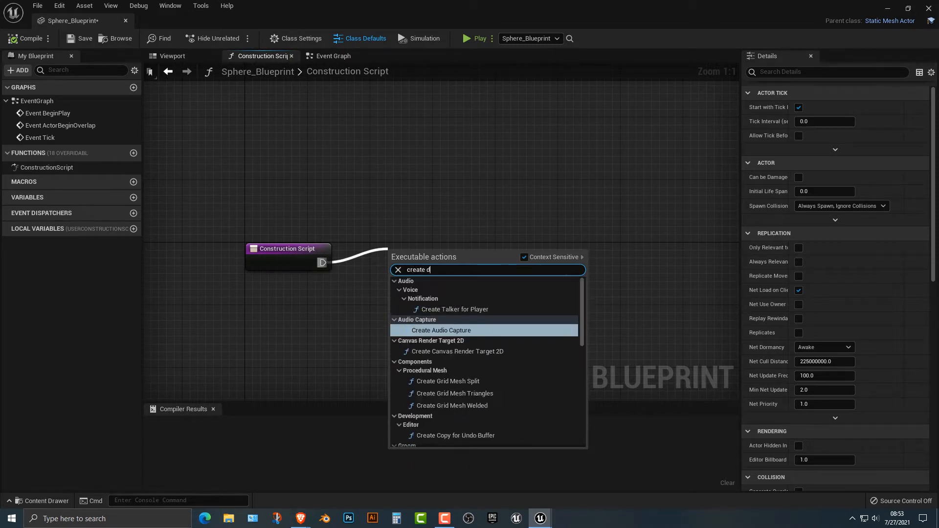
{"action": "type", "text": "y"}
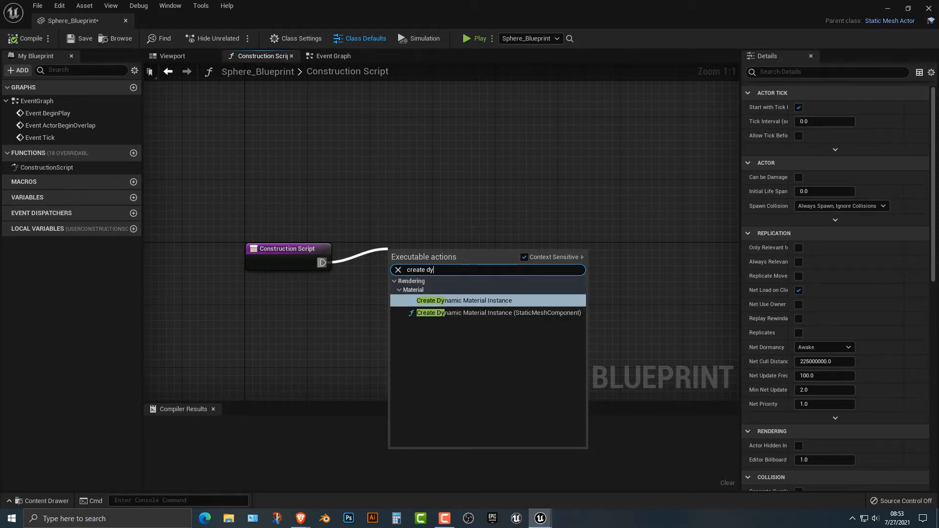
{"action": "mouse_move", "coordinate": [464, 301]}
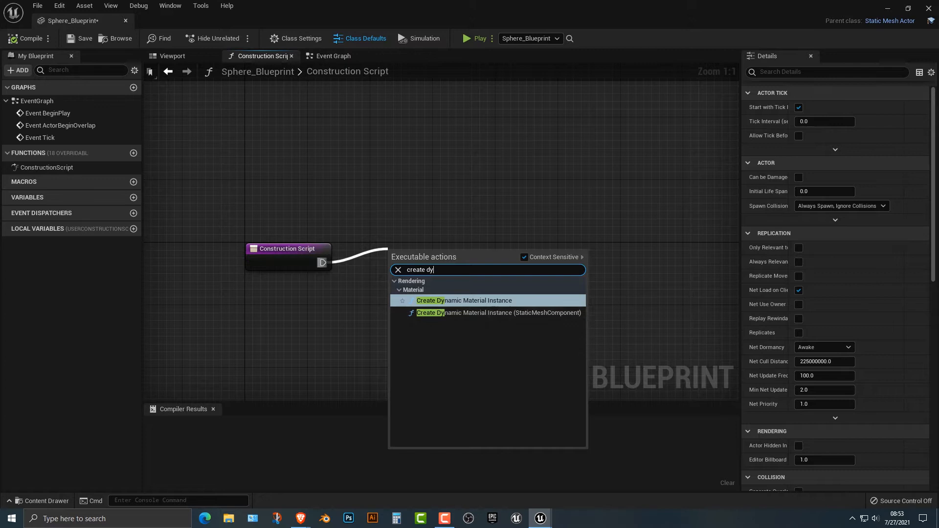
{"action": "mouse_move", "coordinate": [464, 300]}
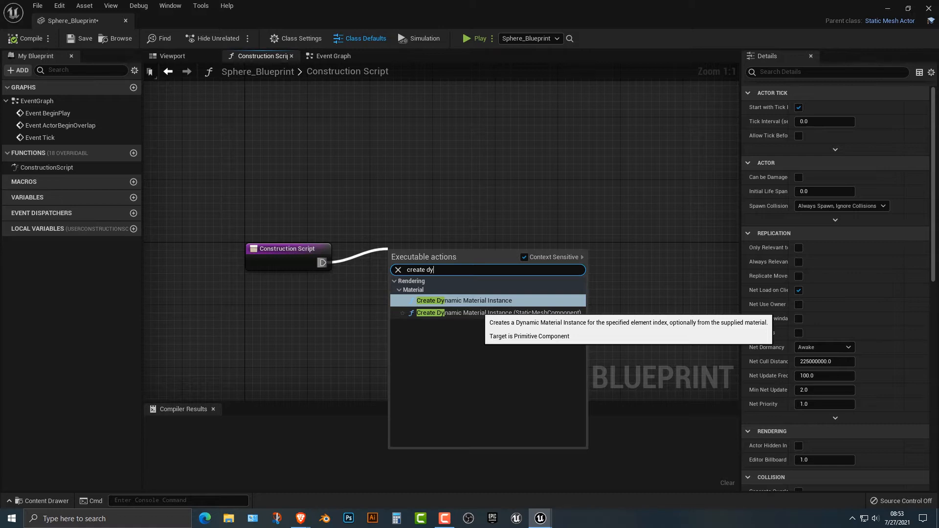
{"action": "left_click", "coordinate": [463, 300]}
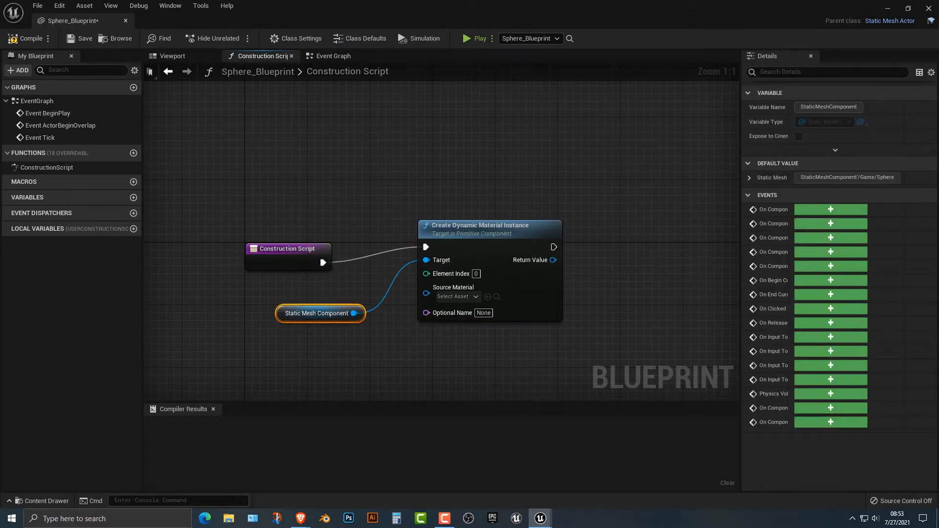
{"action": "left_click", "coordinate": [172, 56]}
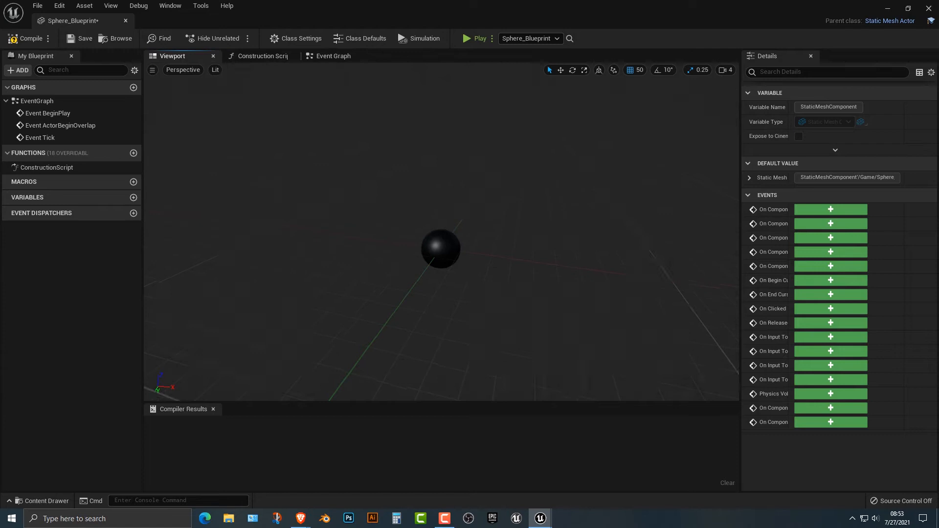
{"action": "left_click", "coordinate": [260, 55]}
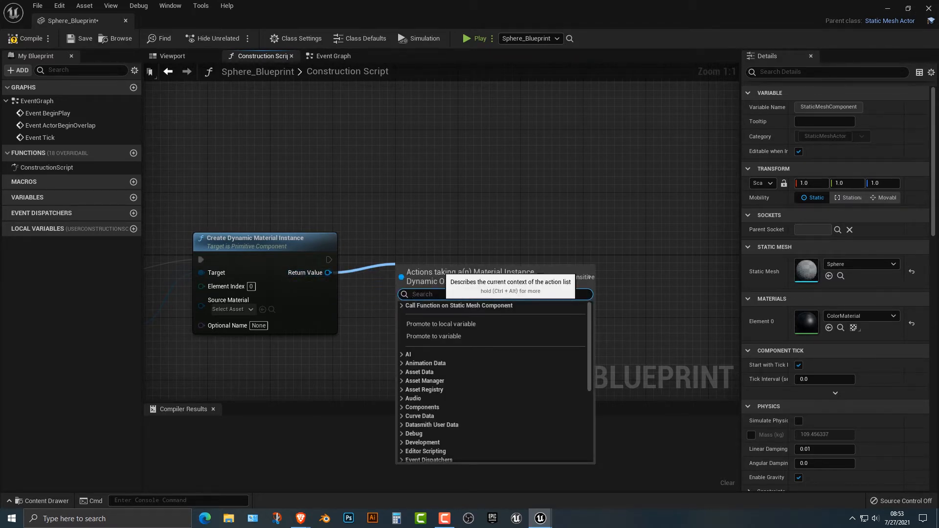
Step: Add a Set Vector Parameter Value node fed by the dynamic instance, with Parameter Name color
{"action": "type", "text": "set vect"}
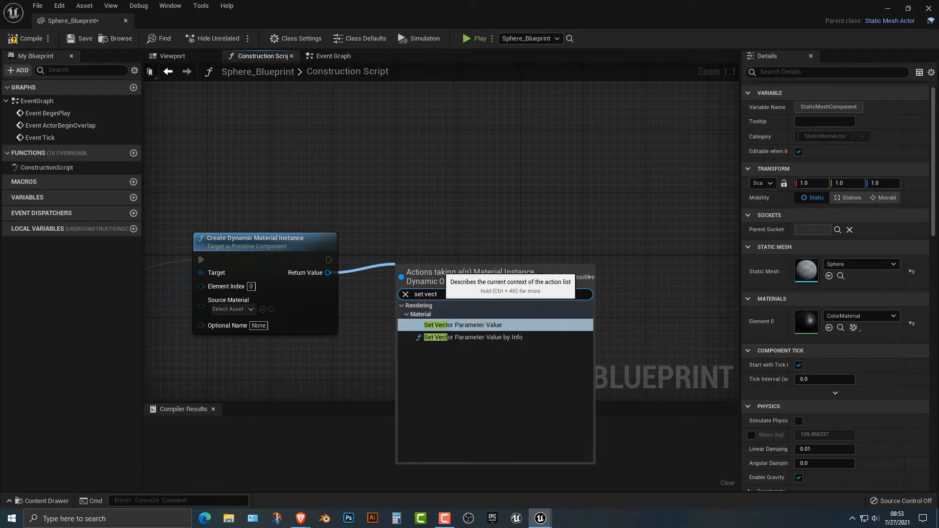
{"action": "left_click", "coordinate": [462, 324]}
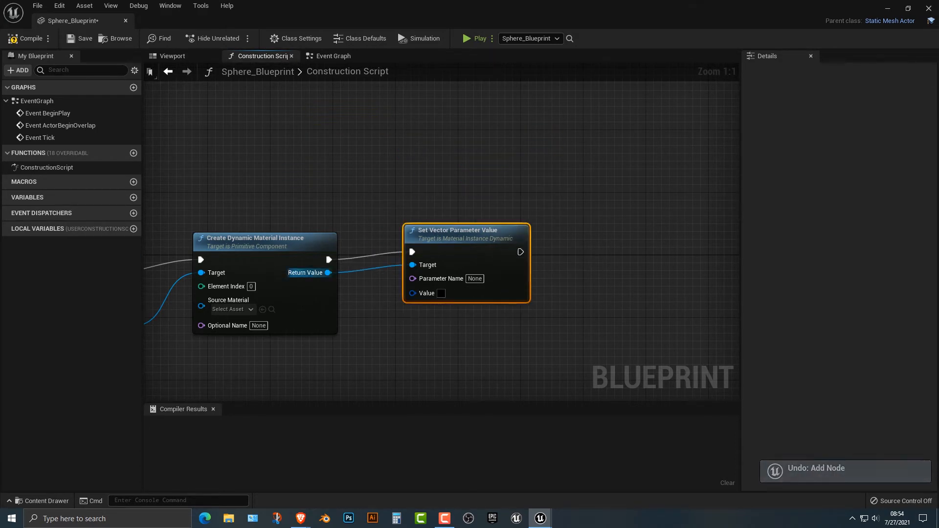
{"action": "mouse_move", "coordinate": [518, 250]}
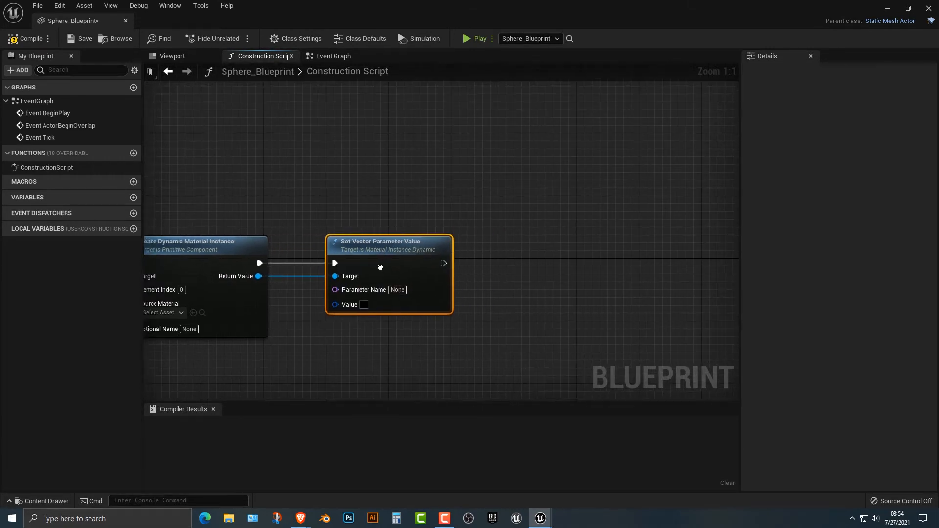
{"action": "type", "text": "color"}
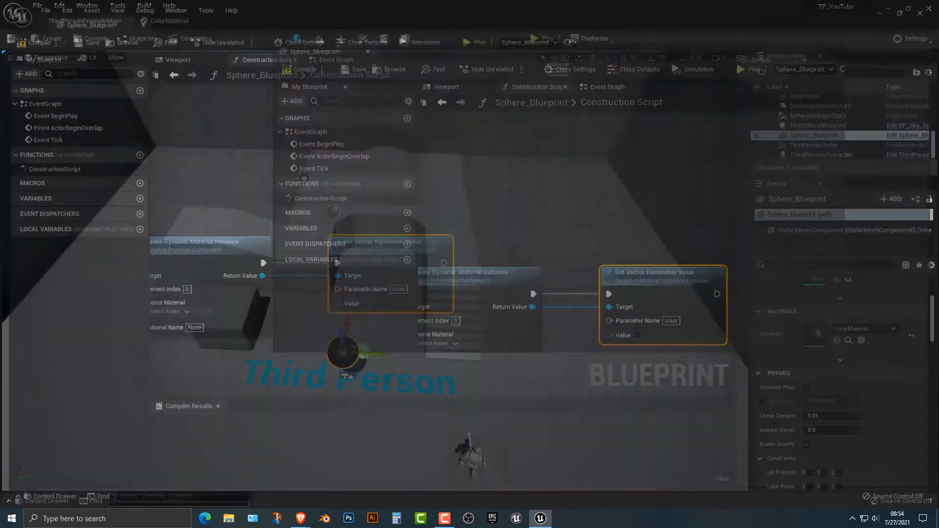
{"action": "left_click", "coordinate": [168, 20]}
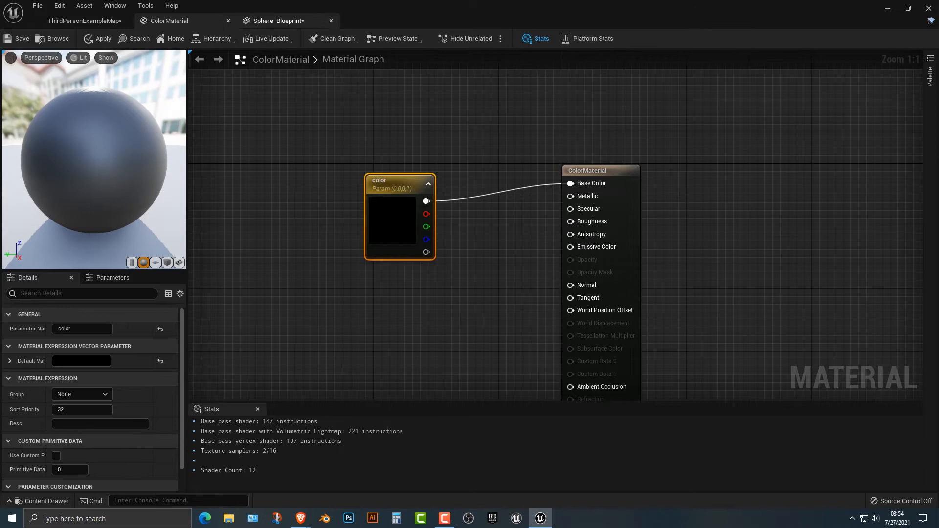
Step: Add a Blueprint variable named color of type Linear Color with a getter in the construction script
{"action": "left_click", "coordinate": [280, 20]}
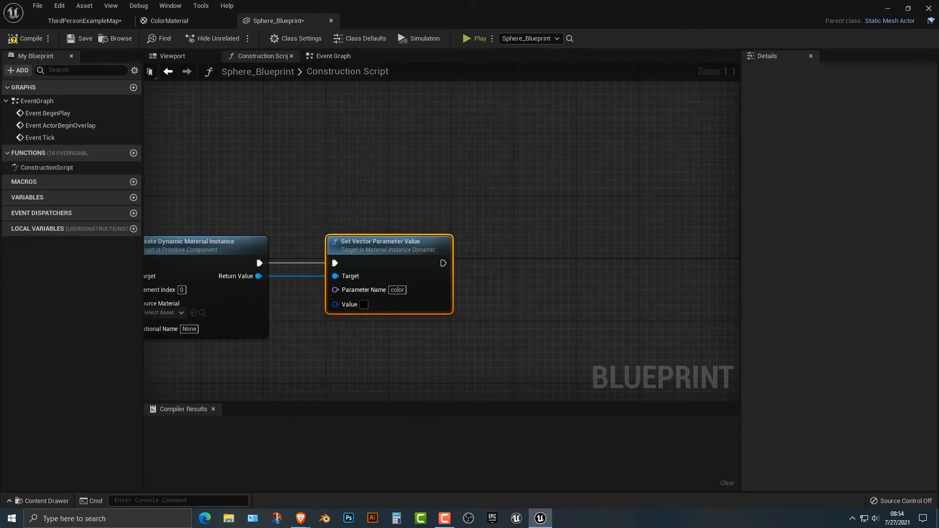
{"action": "mouse_move", "coordinate": [134, 197]}
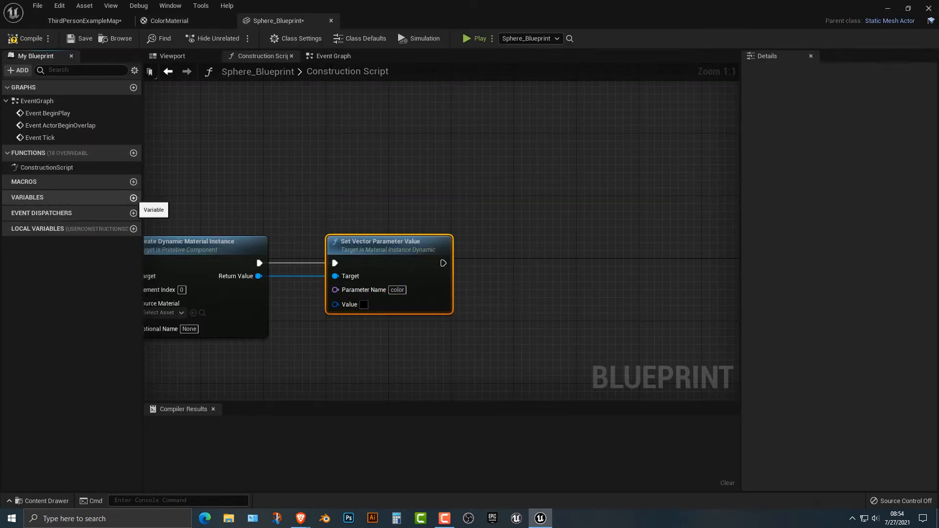
{"action": "left_click", "coordinate": [133, 197]}
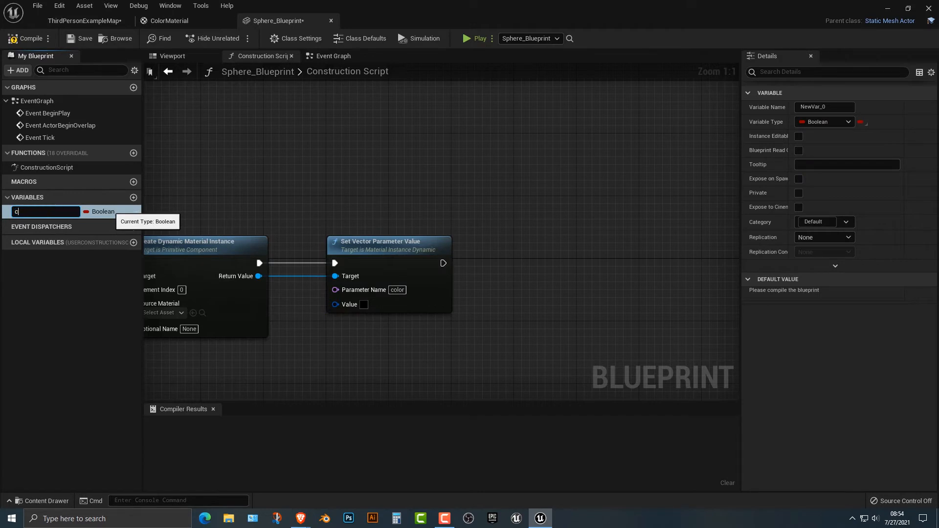
{"action": "type", "text": "olor"}
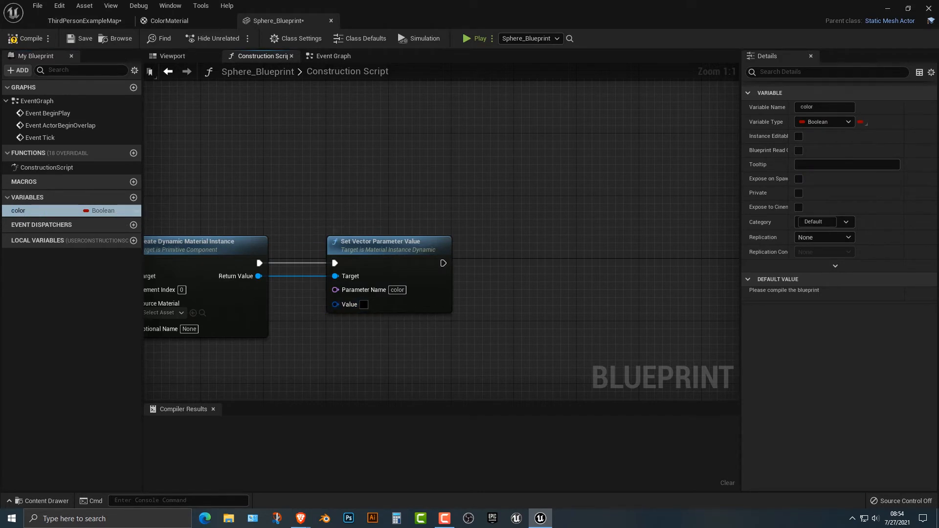
{"action": "mouse_move", "coordinate": [335, 304]}
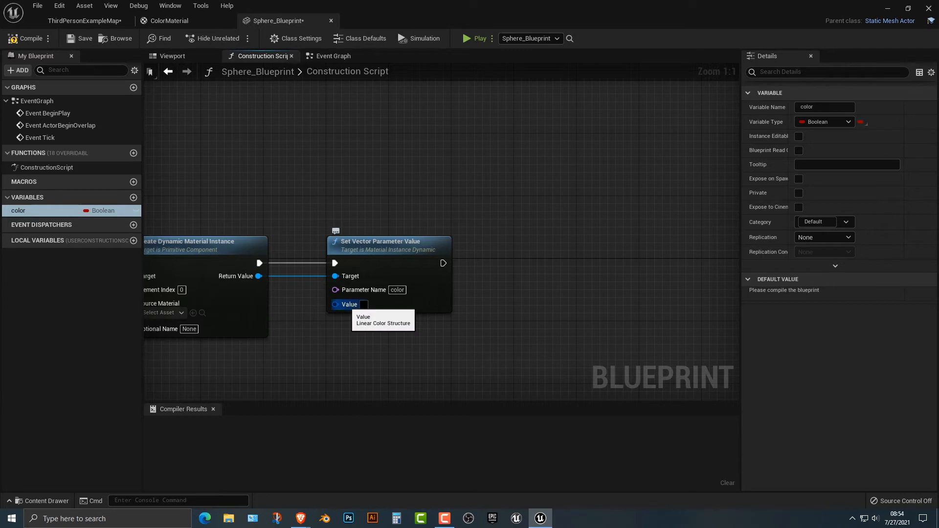
{"action": "left_click", "coordinate": [823, 121]}
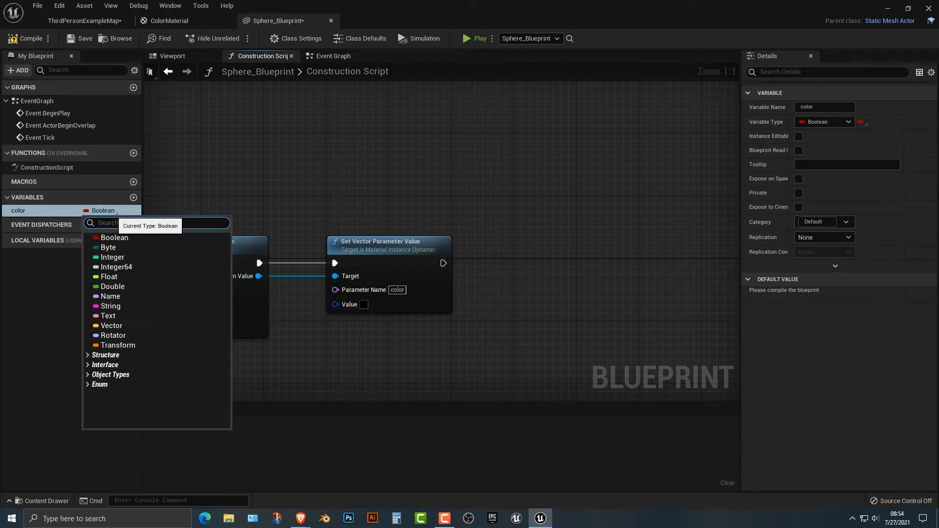
{"action": "type", "text": "linear"}
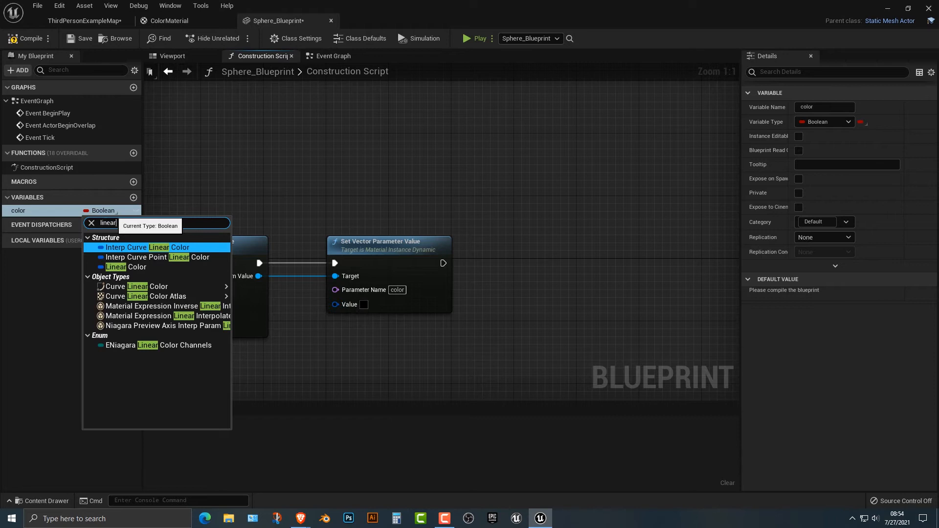
{"action": "mouse_move", "coordinate": [127, 266]}
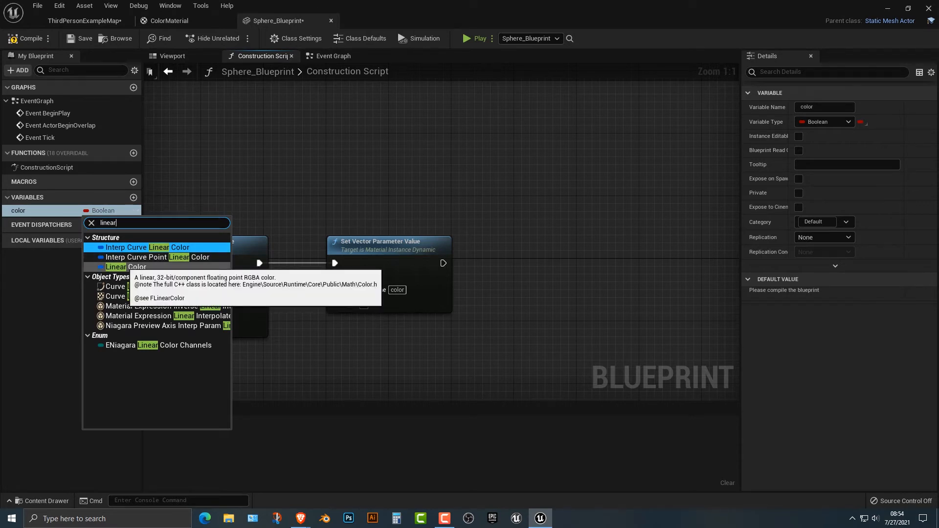
{"action": "left_click", "coordinate": [127, 266]}
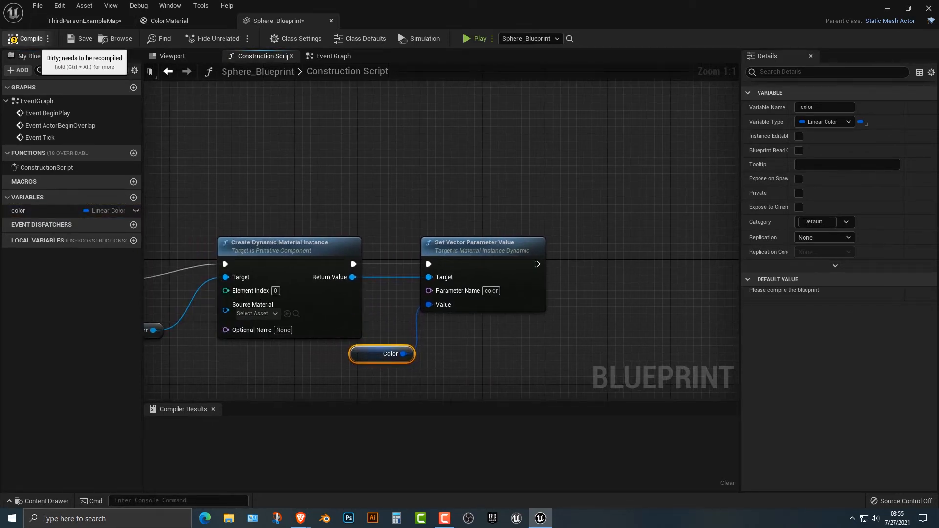
Step: Wire the color getter into the Value pin and compile Sphere_Blueprint
{"action": "left_click", "coordinate": [27, 38]}
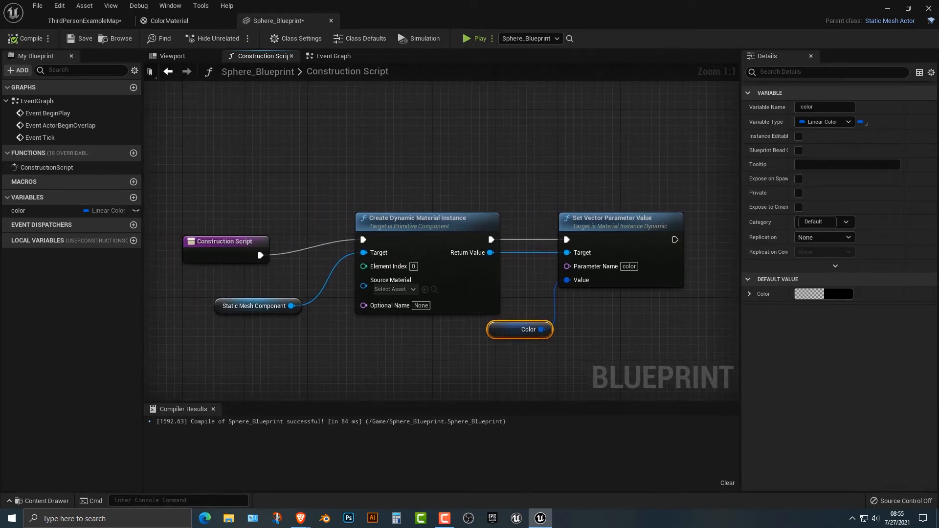
{"action": "mouse_move", "coordinate": [596, 266]}
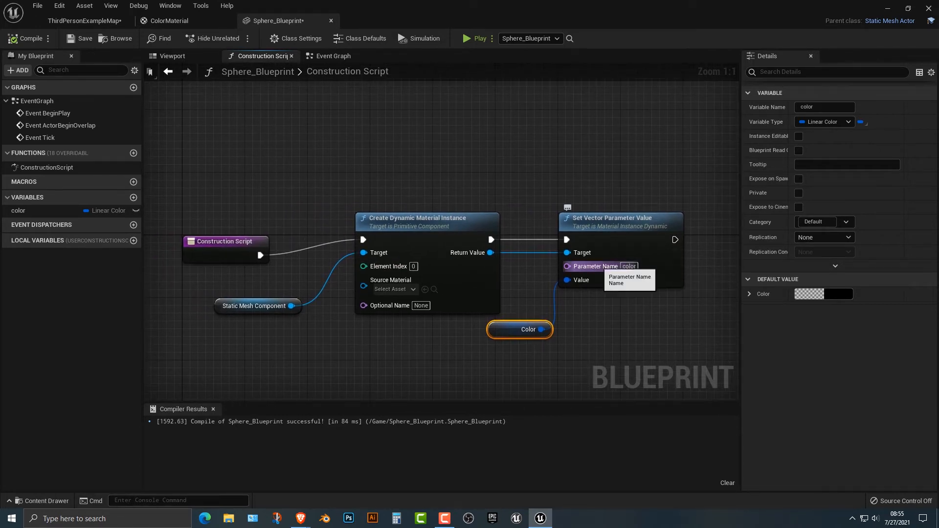
{"action": "mouse_move", "coordinate": [82, 20]}
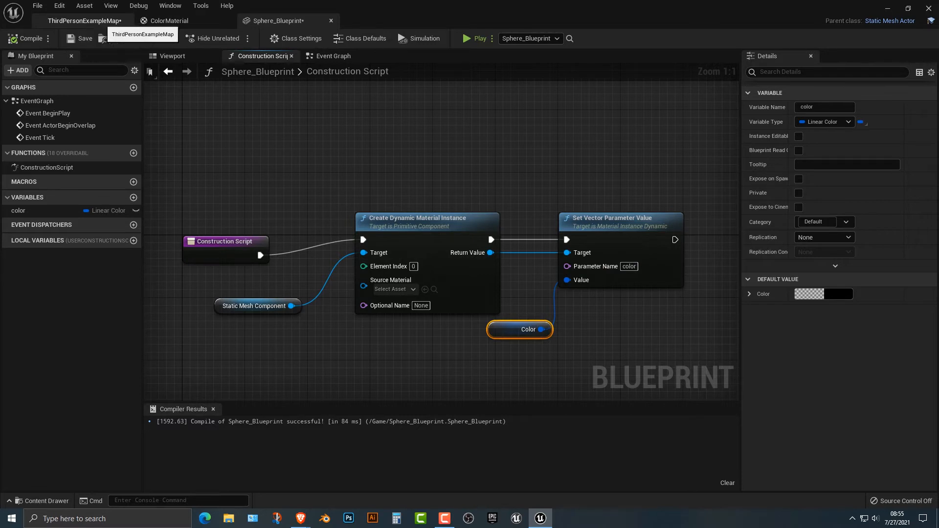
Step: Duplicate the sphere as Sphere_Blueprint2 in the map and check its details for the color property
{"action": "left_click", "coordinate": [82, 20]}
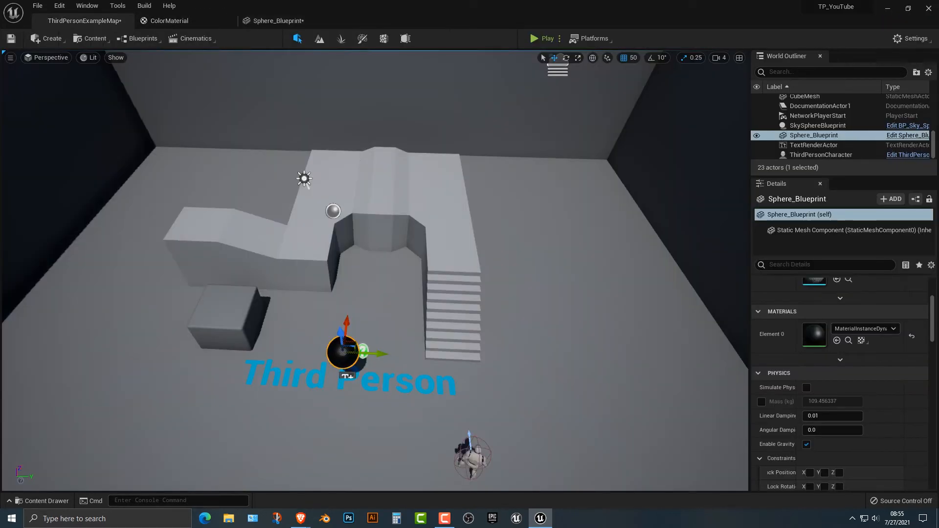
{"action": "type", "text": "co"}
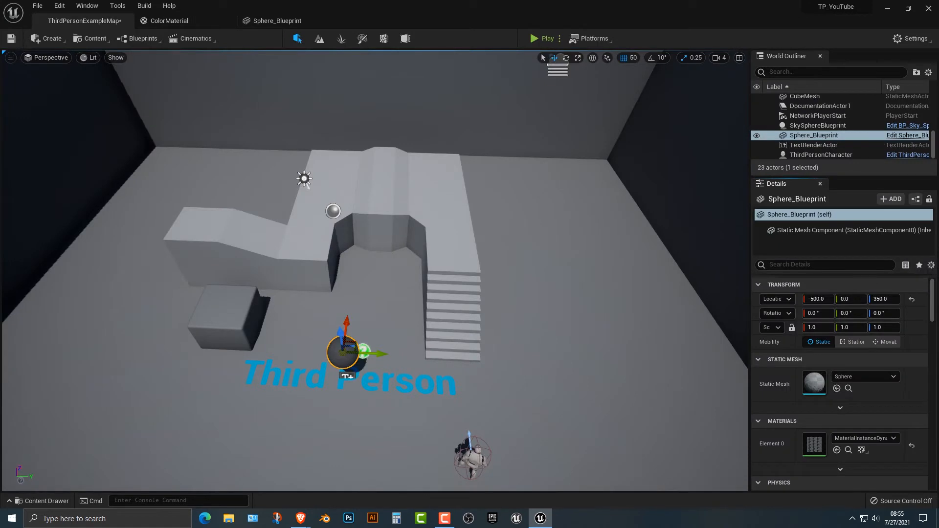
{"action": "left_click", "coordinate": [892, 438]}
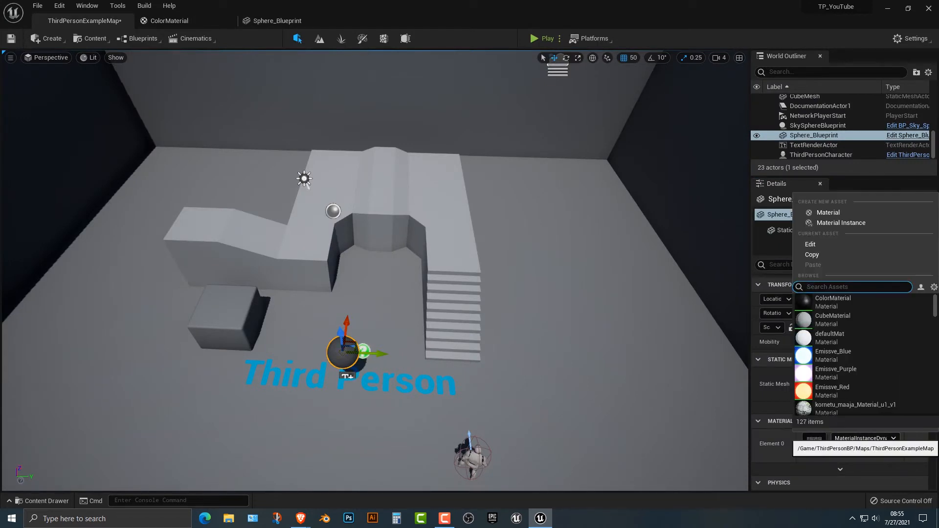
{"action": "type", "text": "colo"}
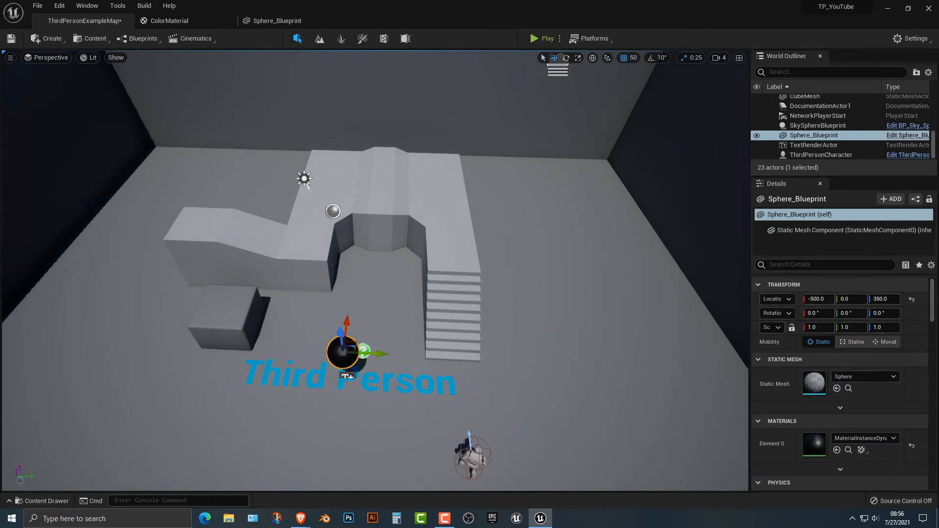
{"action": "type", "text": "color"}
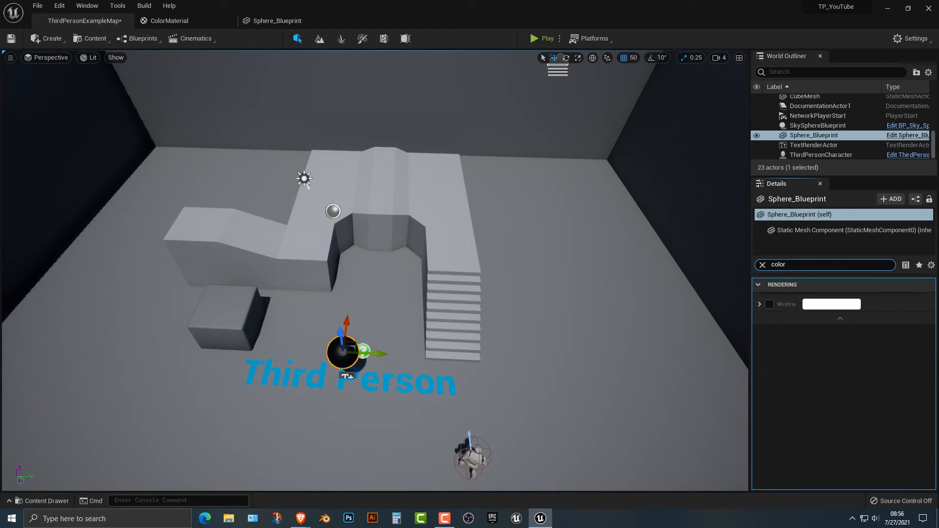
{"action": "left_click", "coordinate": [761, 264]}
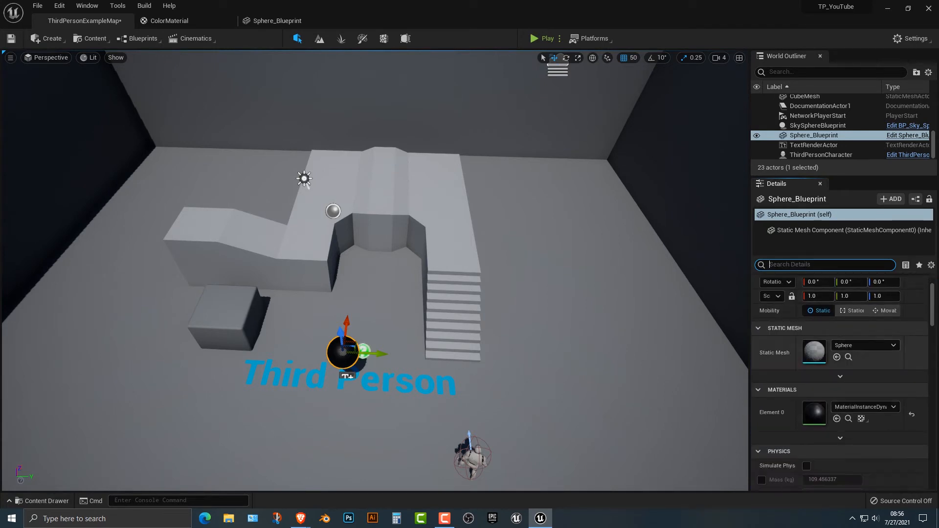
{"action": "scroll", "scroll_direction": "down", "scroll_amount": 3}
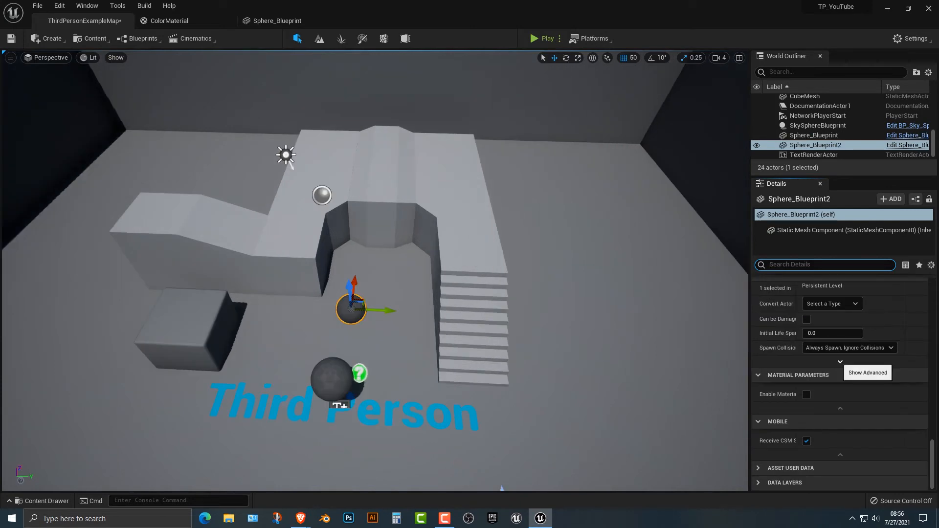
{"action": "left_click", "coordinate": [277, 21]}
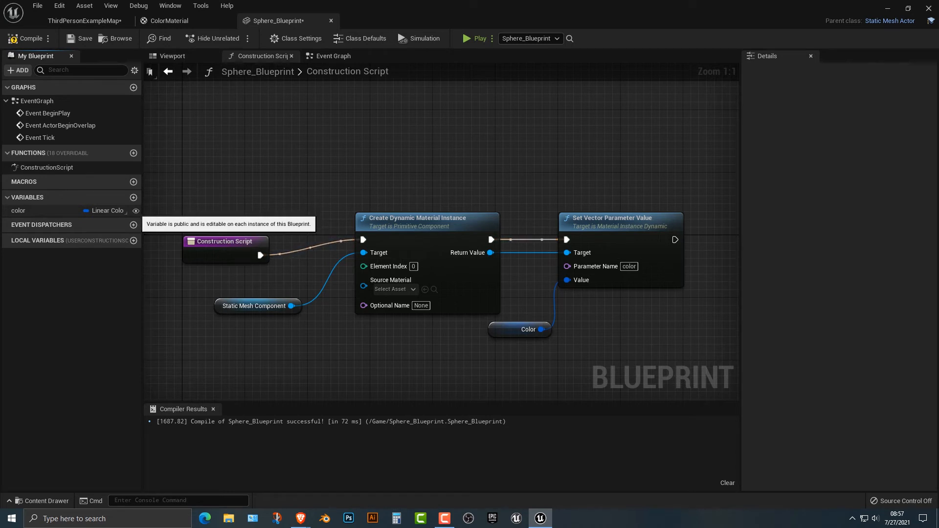
Step: Confirm both sphere actors expose an editable Color property by searching 'color' in their Details
{"action": "left_click", "coordinate": [84, 20]}
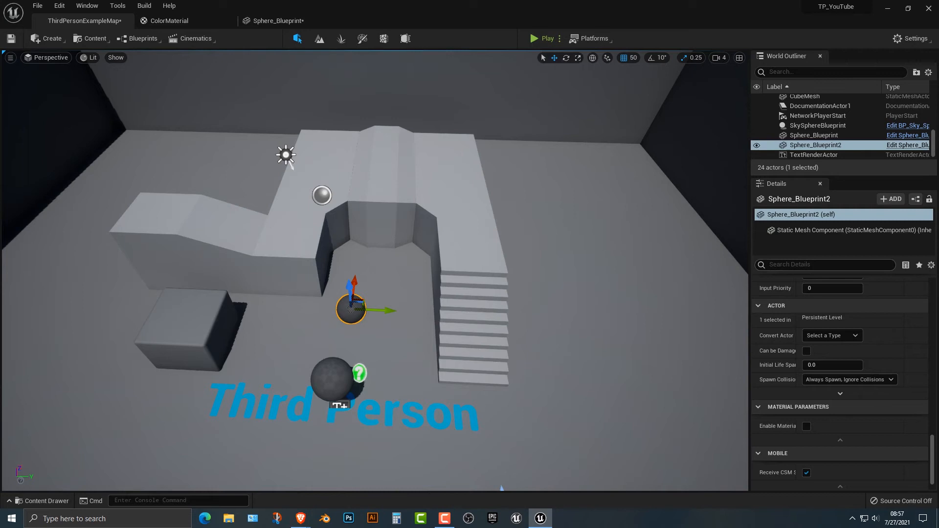
{"action": "type", "text": "color"}
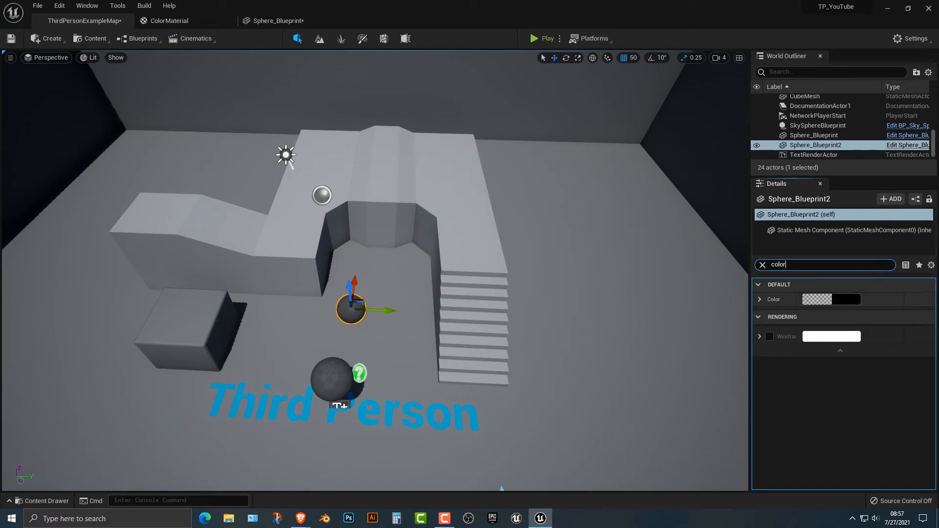
{"action": "left_click", "coordinate": [830, 300]}
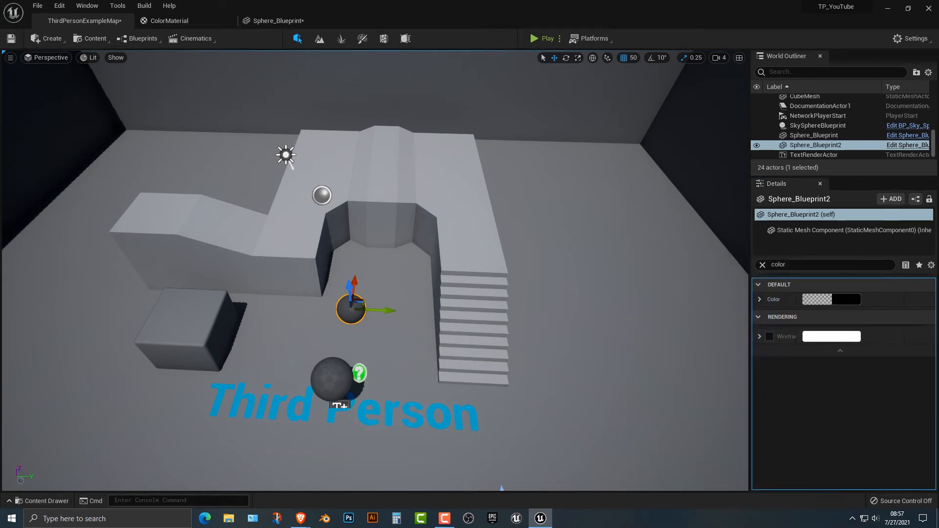
{"action": "left_click", "coordinate": [762, 264]}
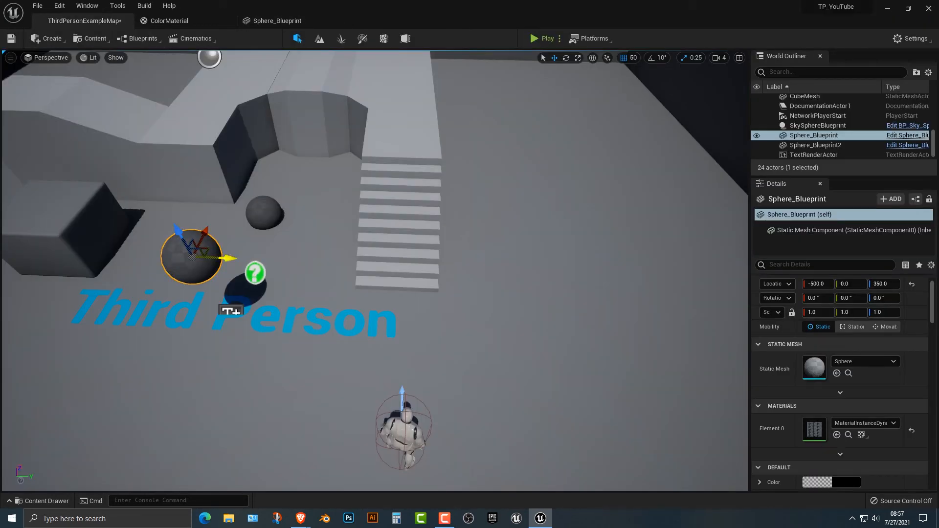
Step: Remove the old spheres and place fresh Sphere_Blueprint instances in the level
{"action": "key", "text": "Delete"}
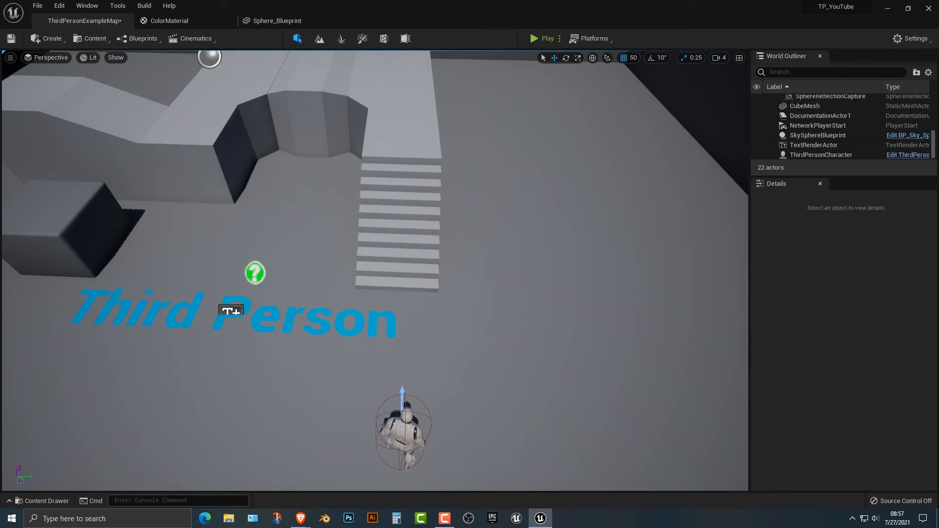
{"action": "left_click", "coordinate": [304, 269]}
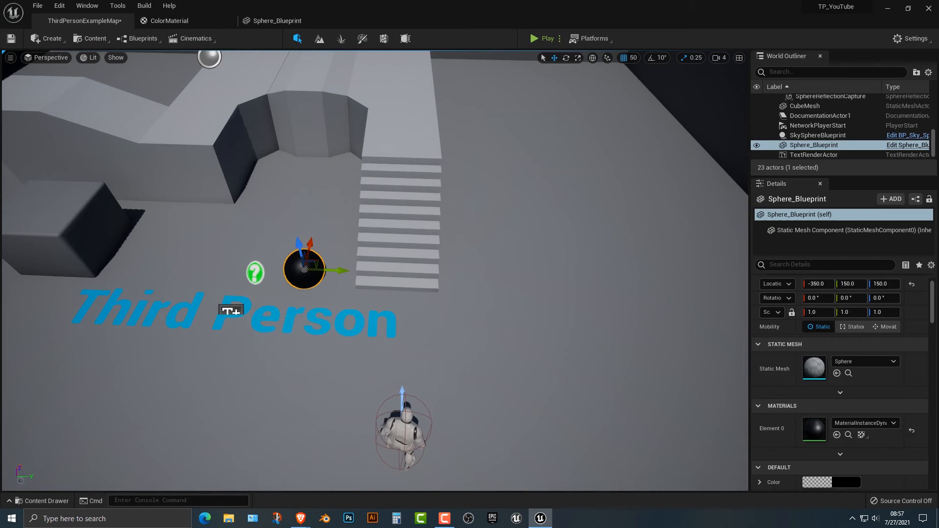
{"action": "left_click", "coordinate": [841, 482]}
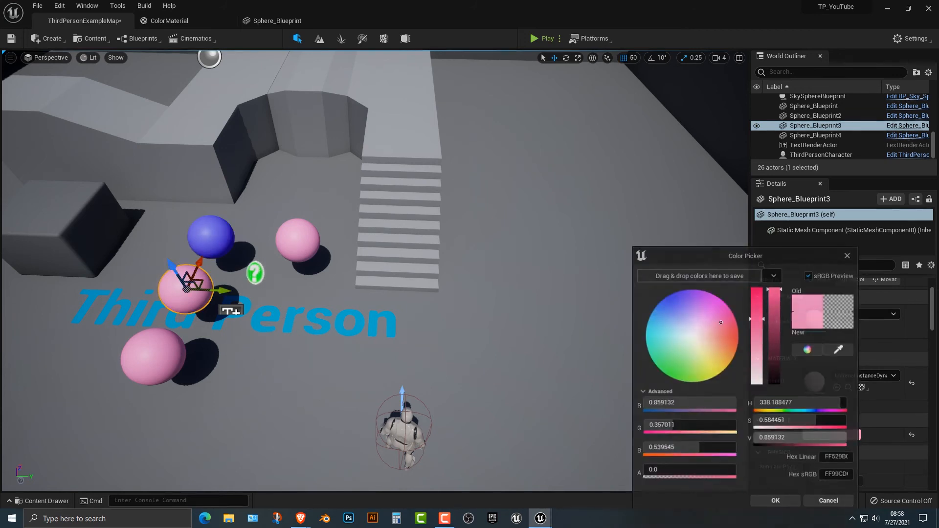
Step: Give the spheres pink and other distinct colours via the Color Picker and run the game
{"action": "left_click", "coordinate": [691, 334]}
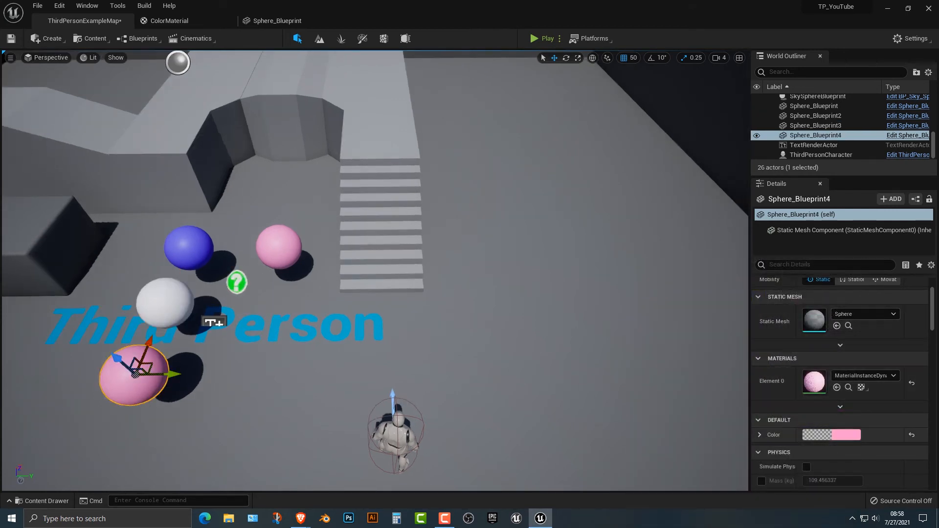
{"action": "left_click", "coordinate": [831, 434]}
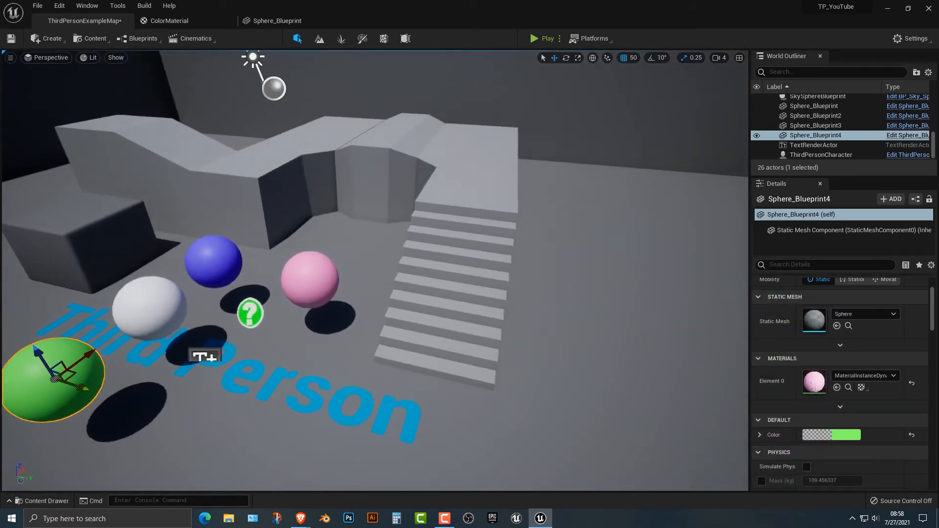
{"action": "left_click", "coordinate": [543, 38]}
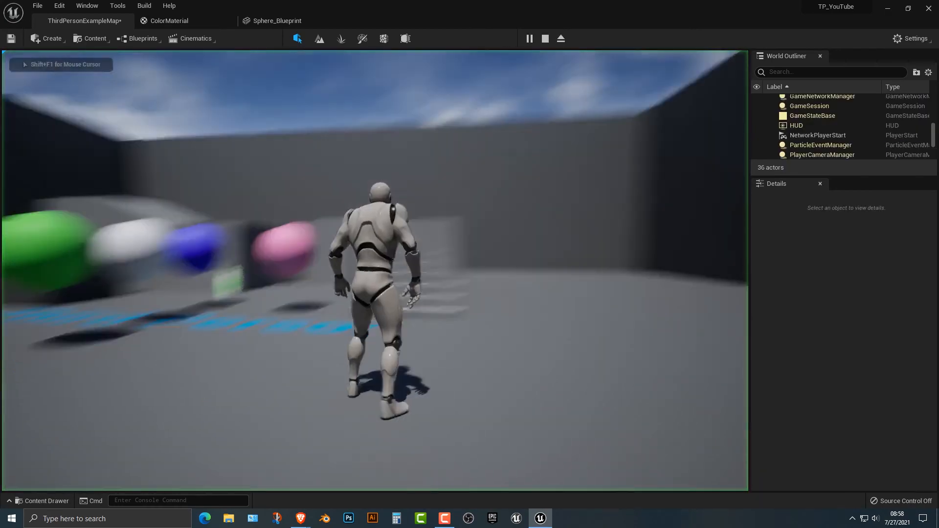